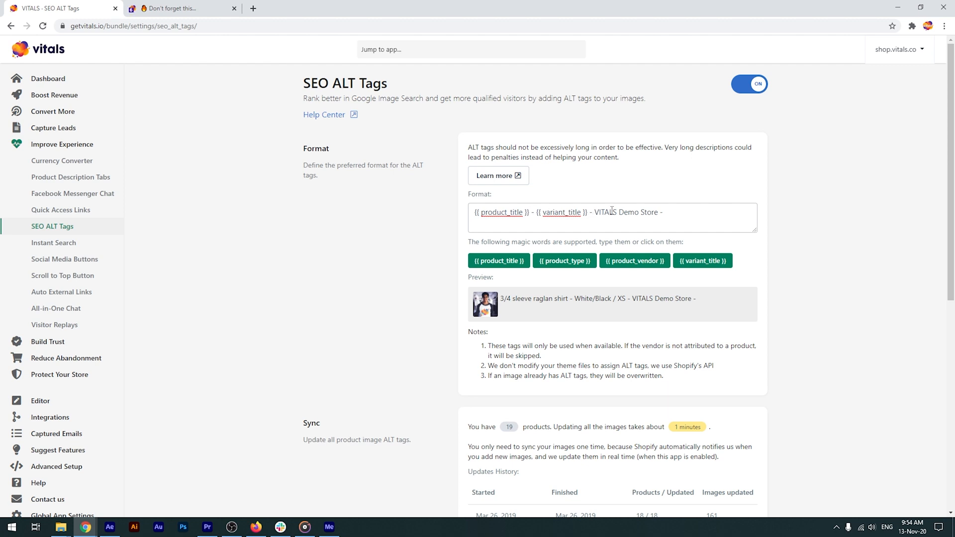
mouse_move(589, 302)
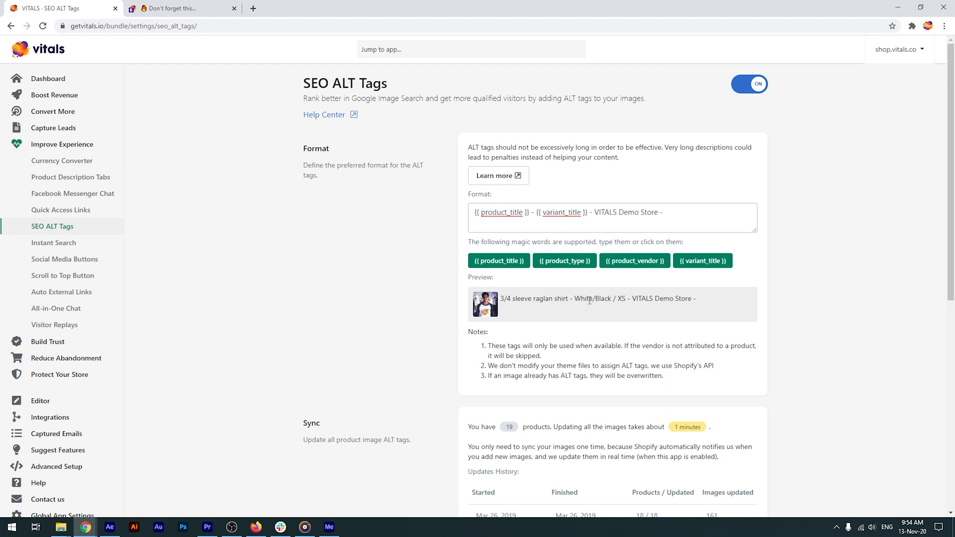
mouse_move(596, 332)
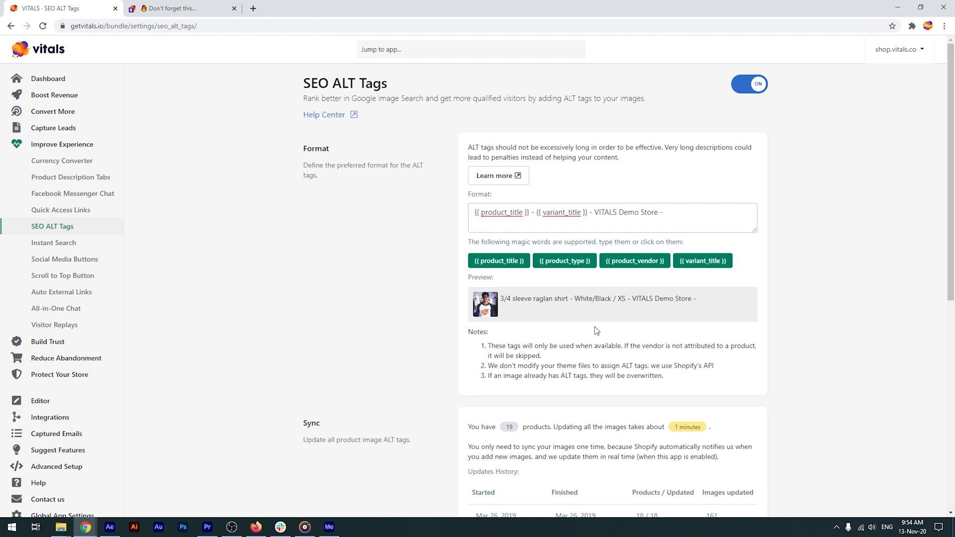
mouse_move(578, 287)
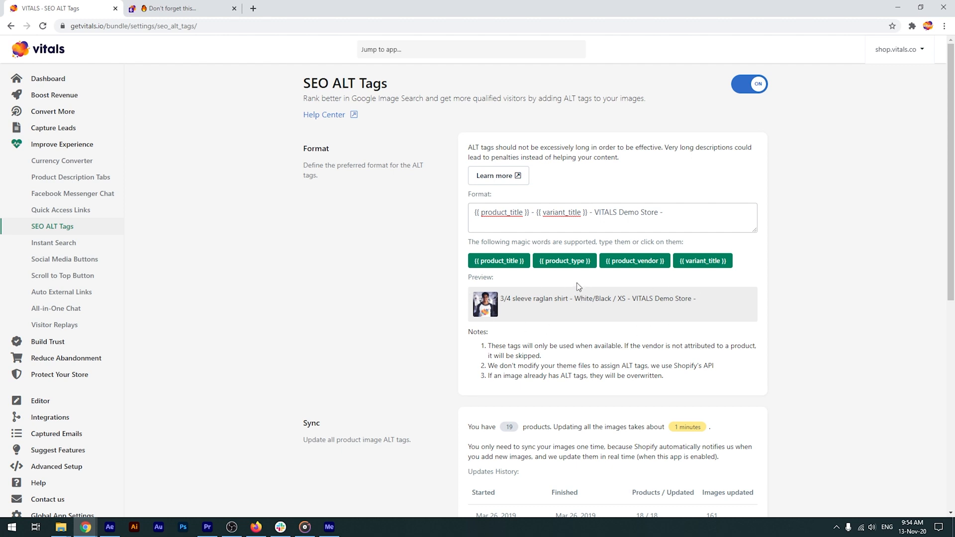
Bring the Sync section into view, showing 19 products, update history and the re-update option
left_click(681, 214)
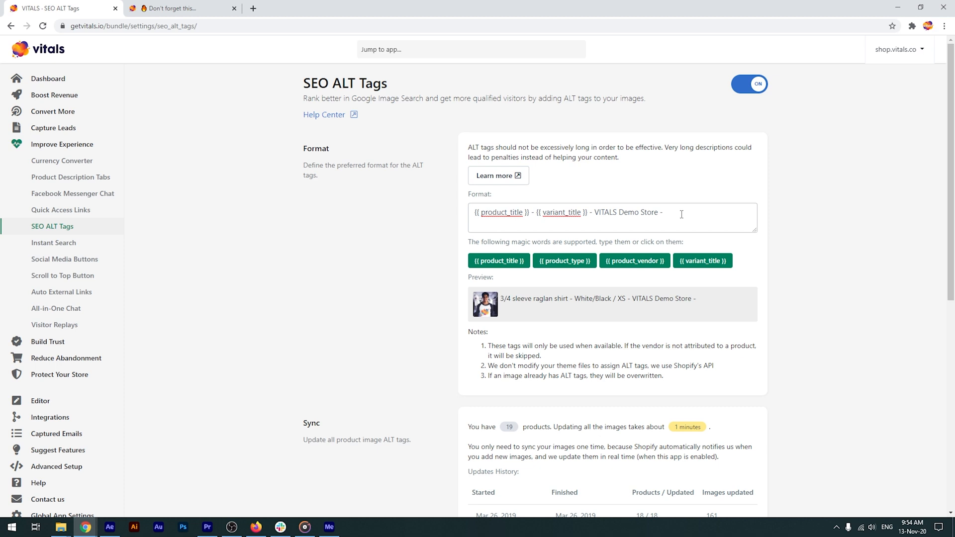
left_click(681, 215)
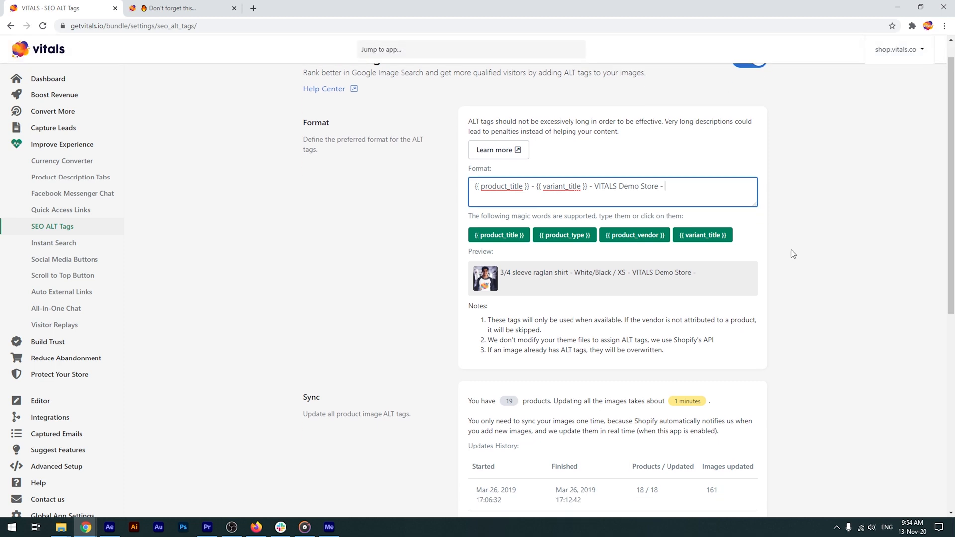
scroll("down", 3)
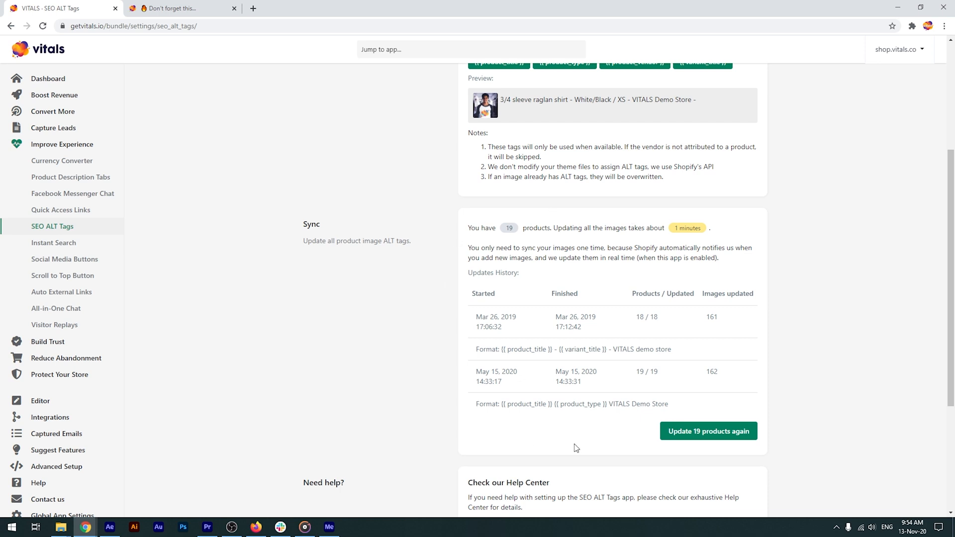
mouse_move(523, 351)
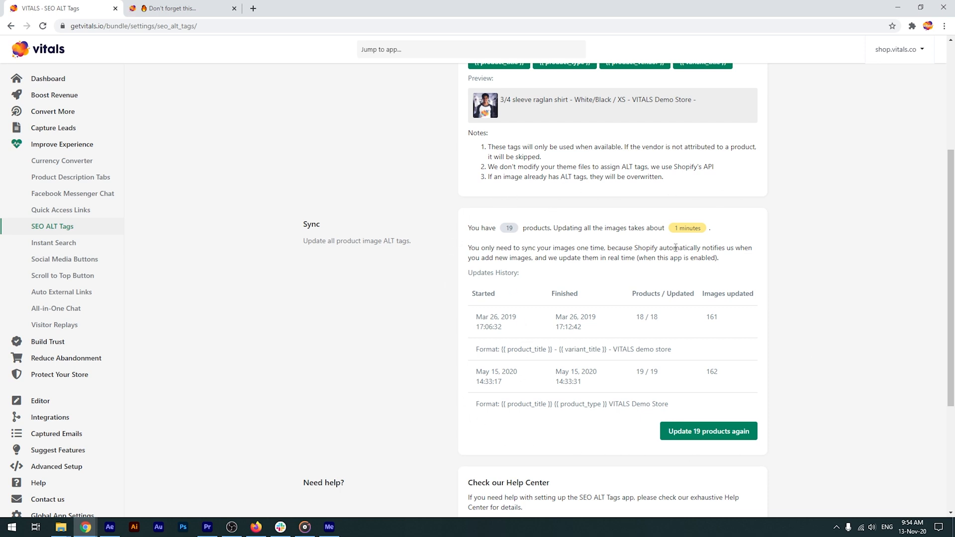
mouse_move(588, 267)
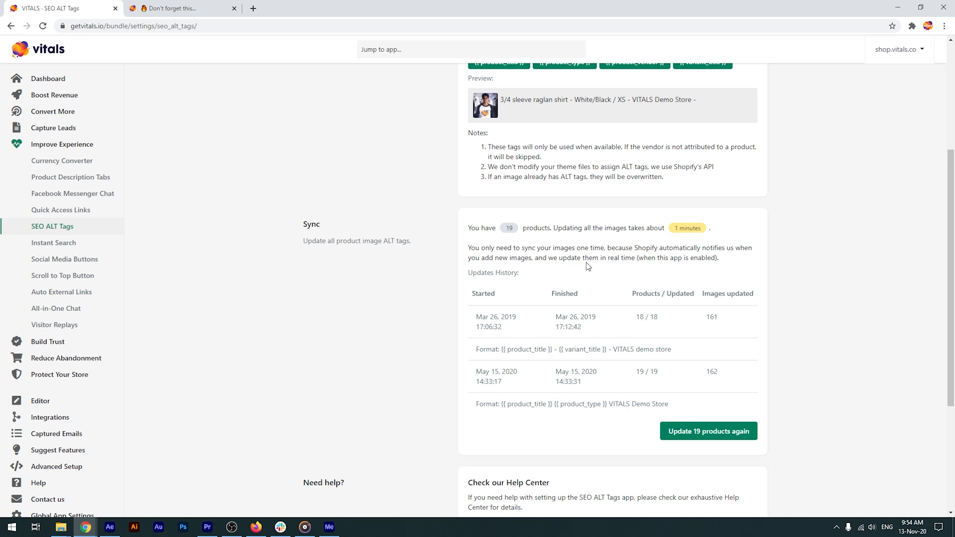
mouse_move(661, 227)
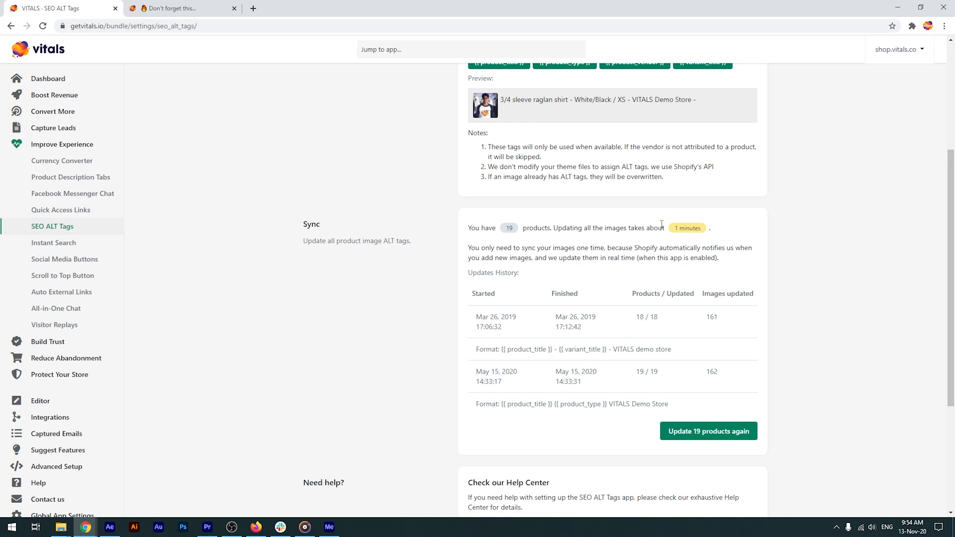
mouse_move(733, 451)
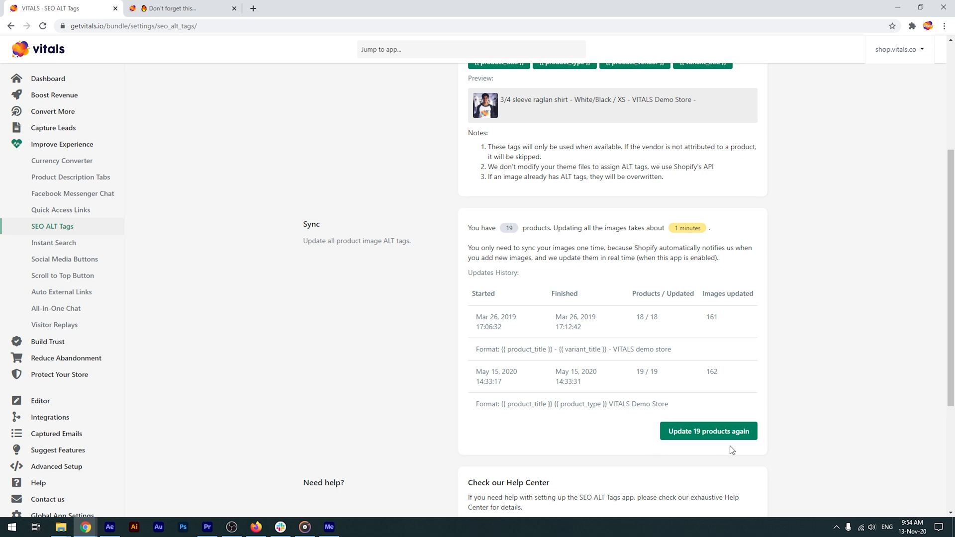